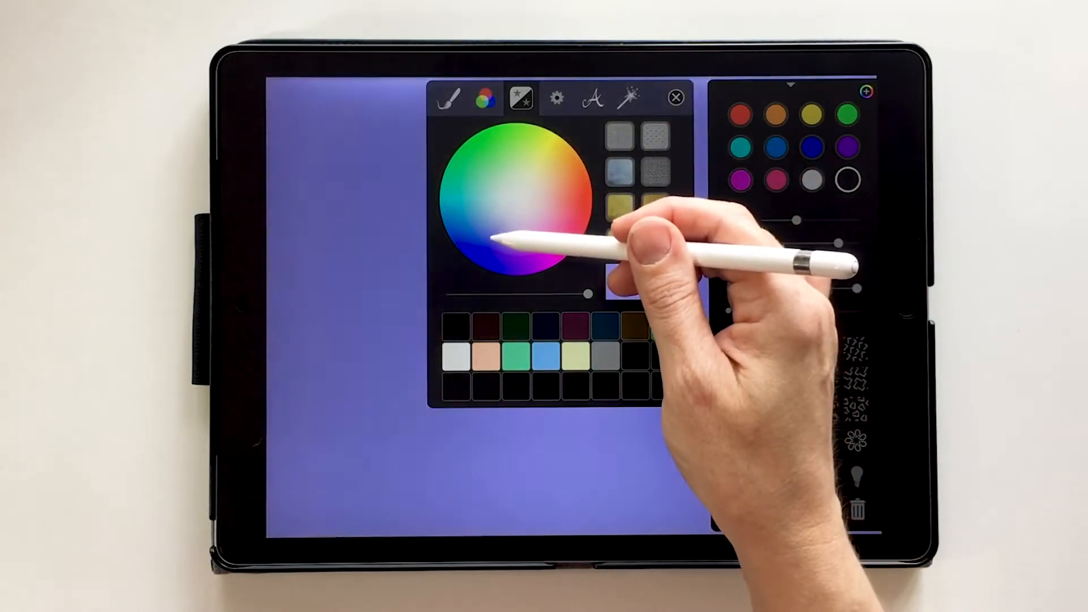
Step: Try yellow and other background colours, settle on light grey, and close the colour panel
left_click(542, 162)
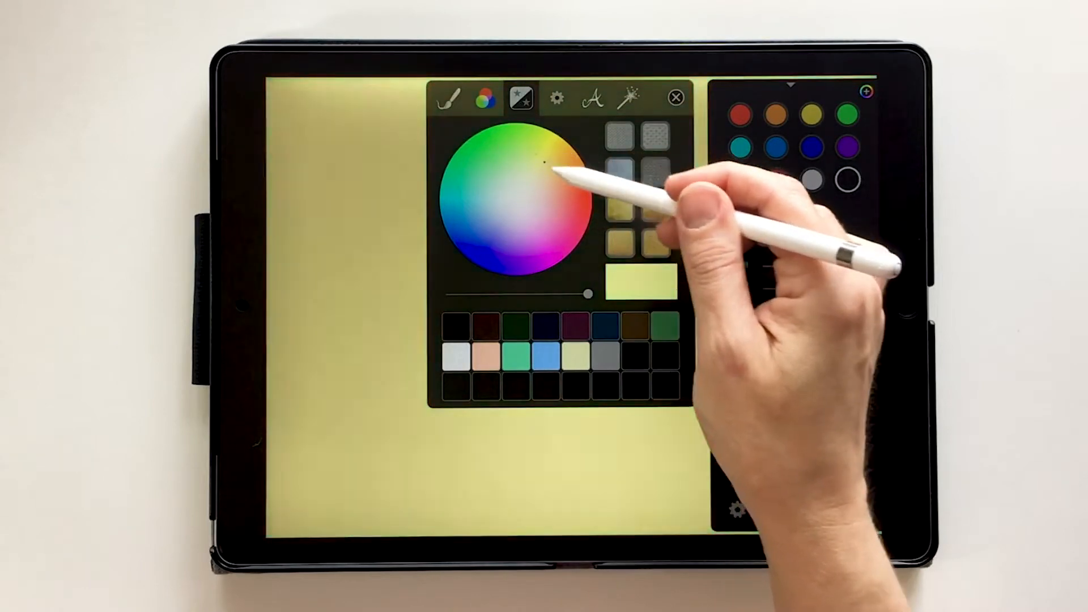
left_click(531, 227)
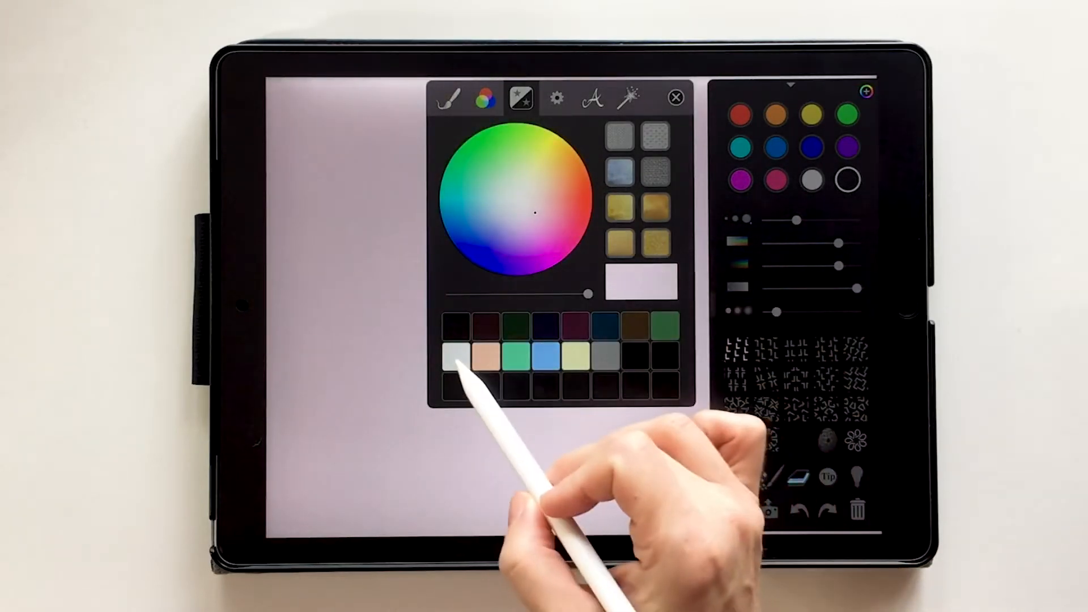
left_click(454, 359)
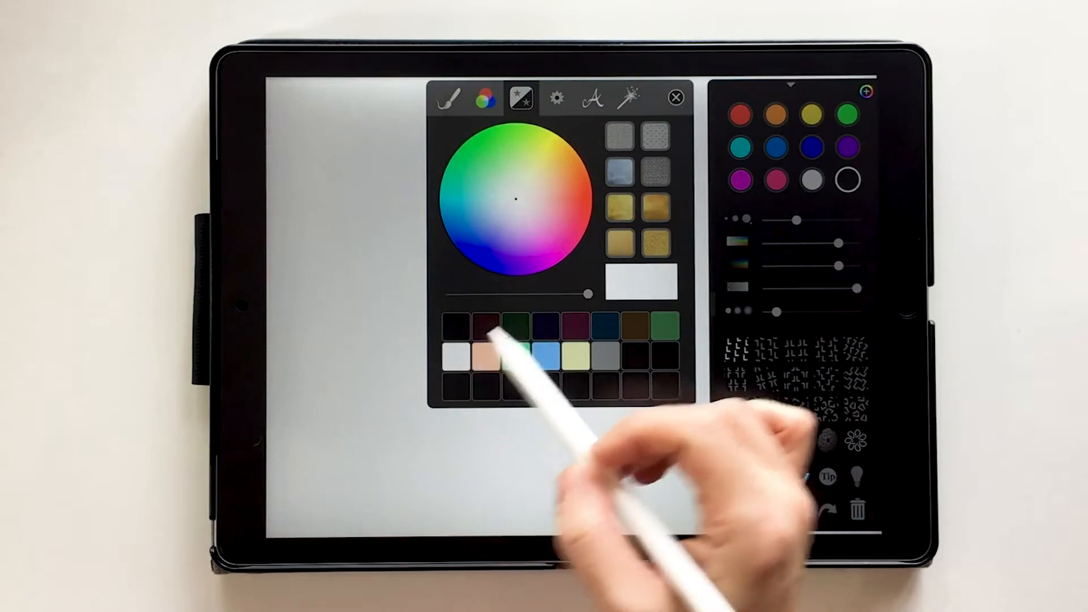
left_click(677, 96)
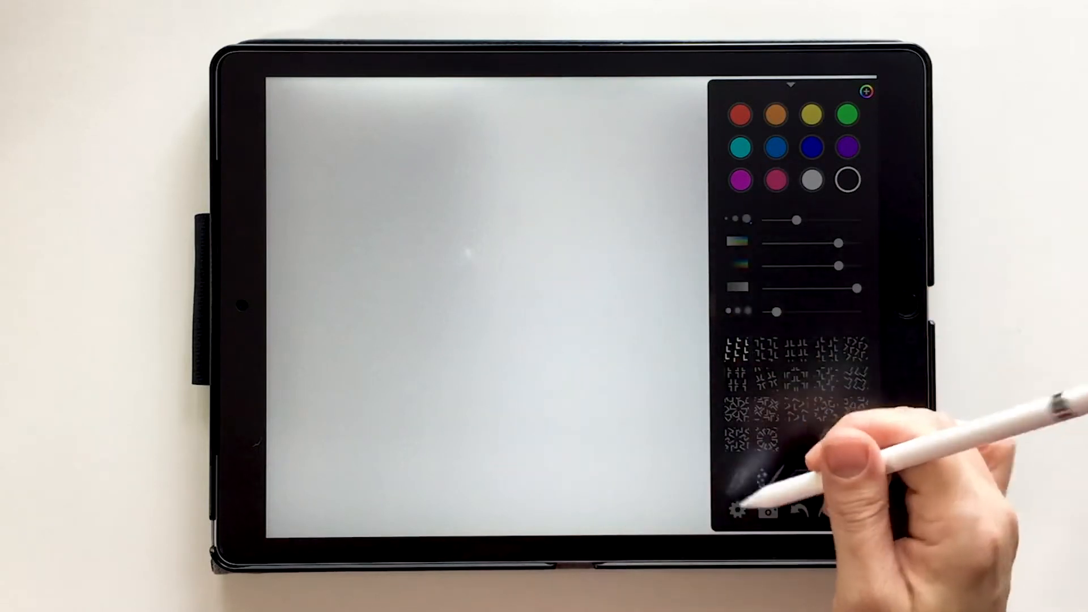
Step: Set Show symmetries and Fundamental region to full strength in the settings
left_click(737, 514)
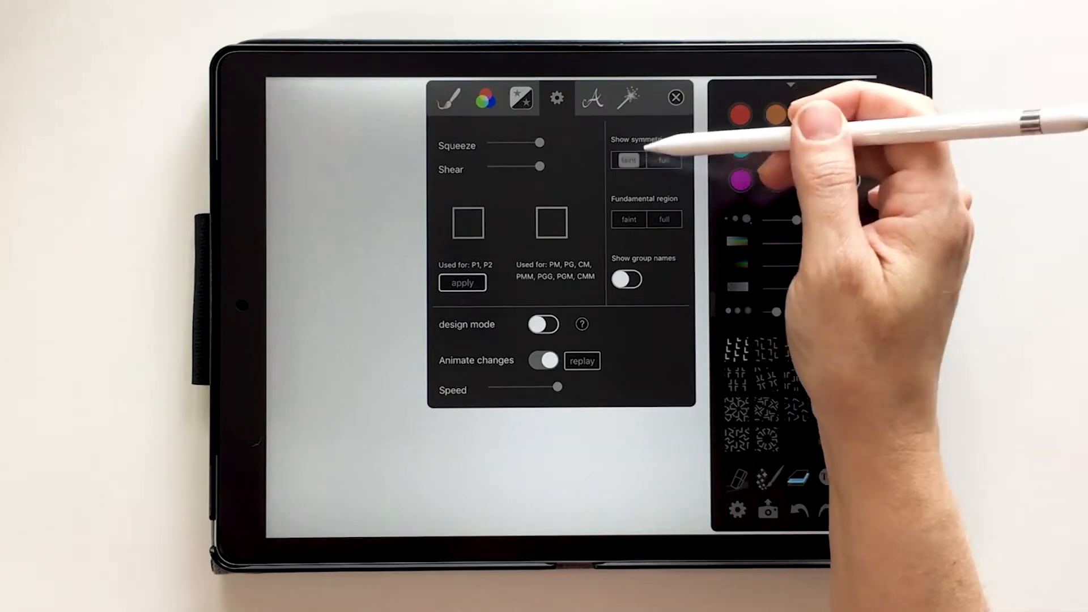
left_click(663, 160)
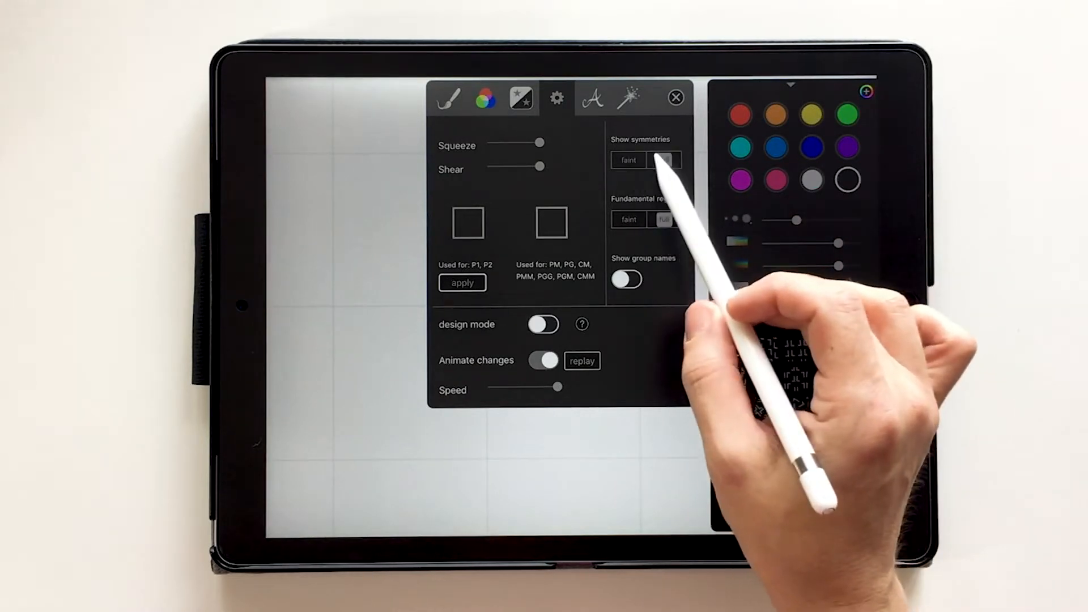
left_click(663, 161)
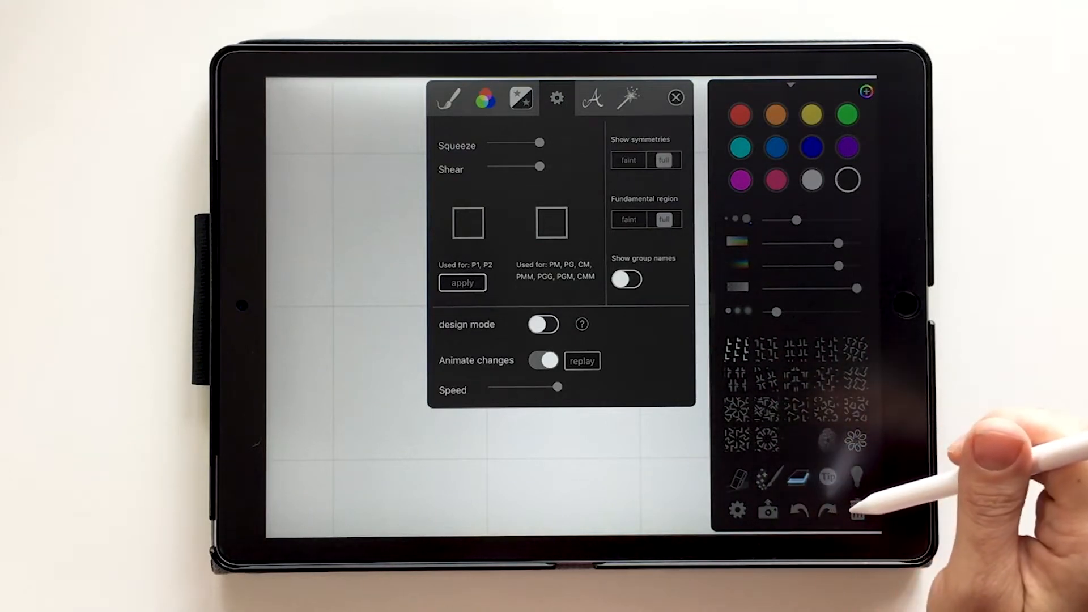
Step: Close settings, view Ornament Tip #1, and open the Theory of Ornaments guide
left_click(676, 97)
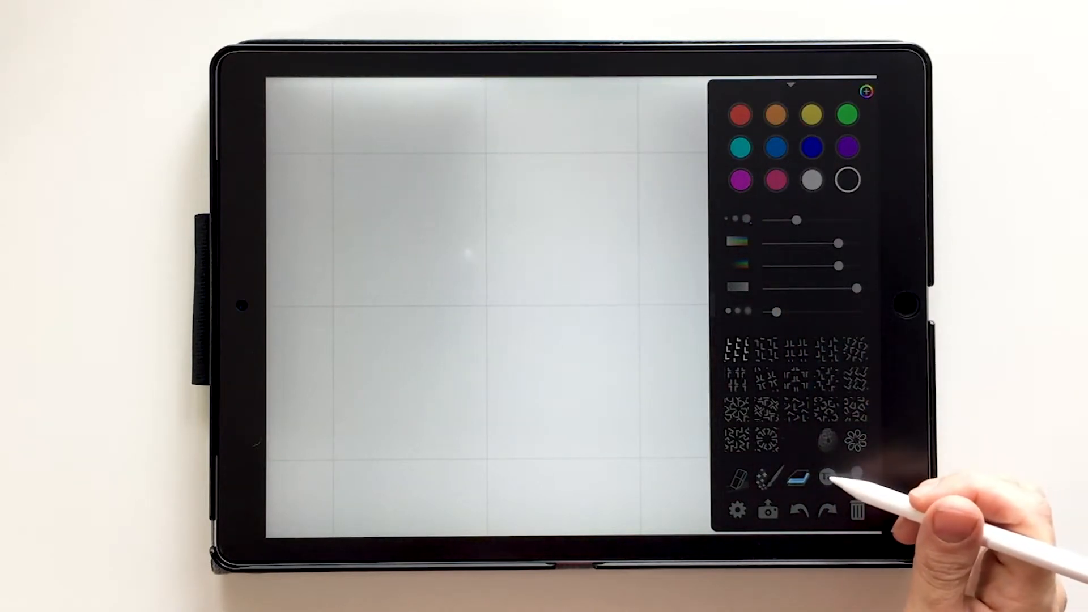
left_click(828, 478)
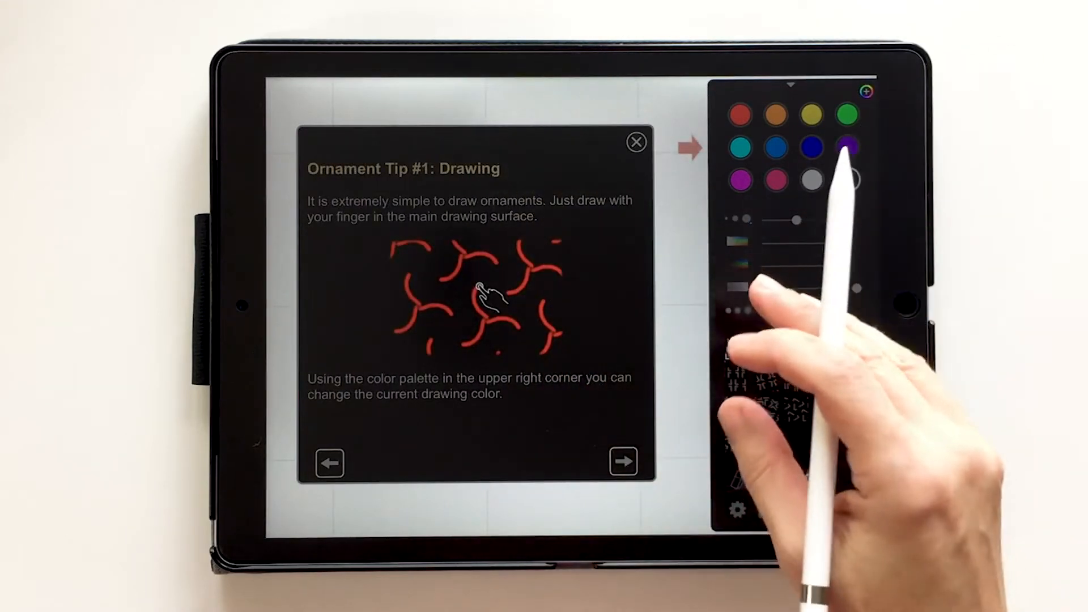
left_click(635, 142)
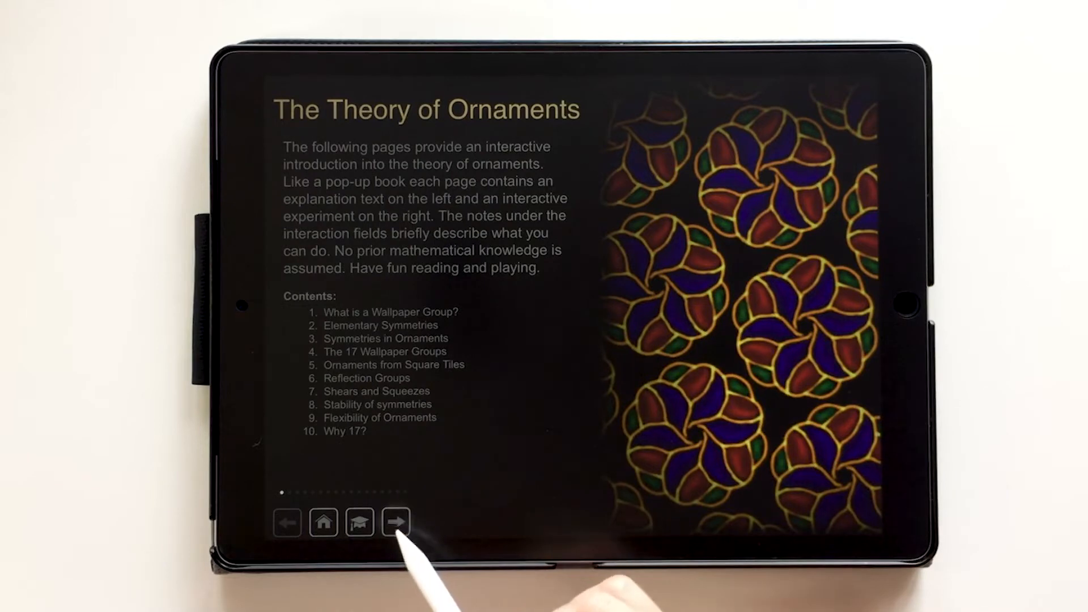
left_click(397, 537)
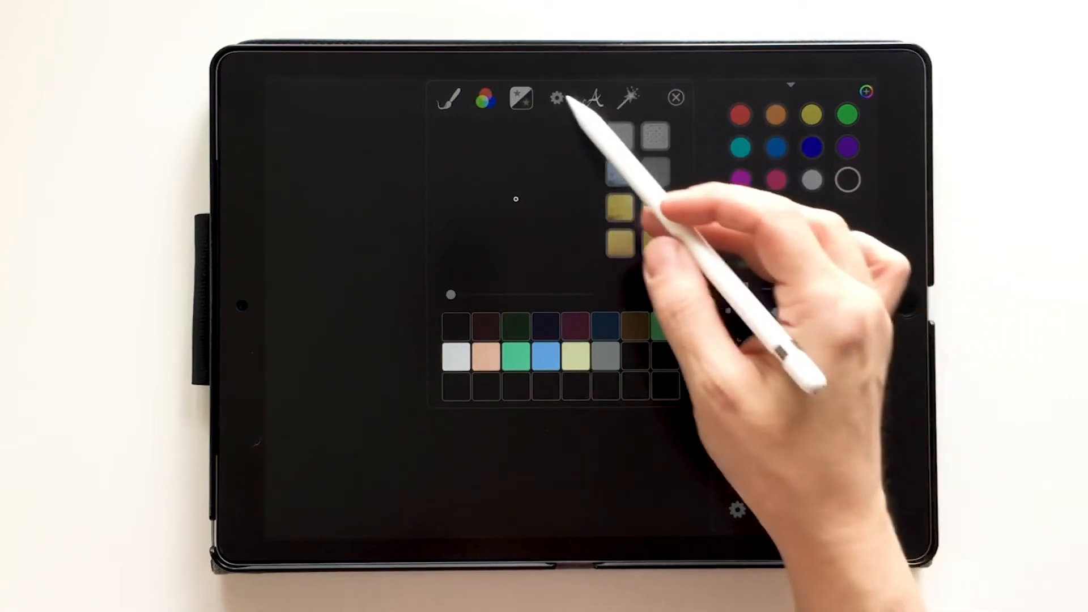
Step: Show the symmetry guide lines at full strength and try a different background colour
left_click(557, 99)
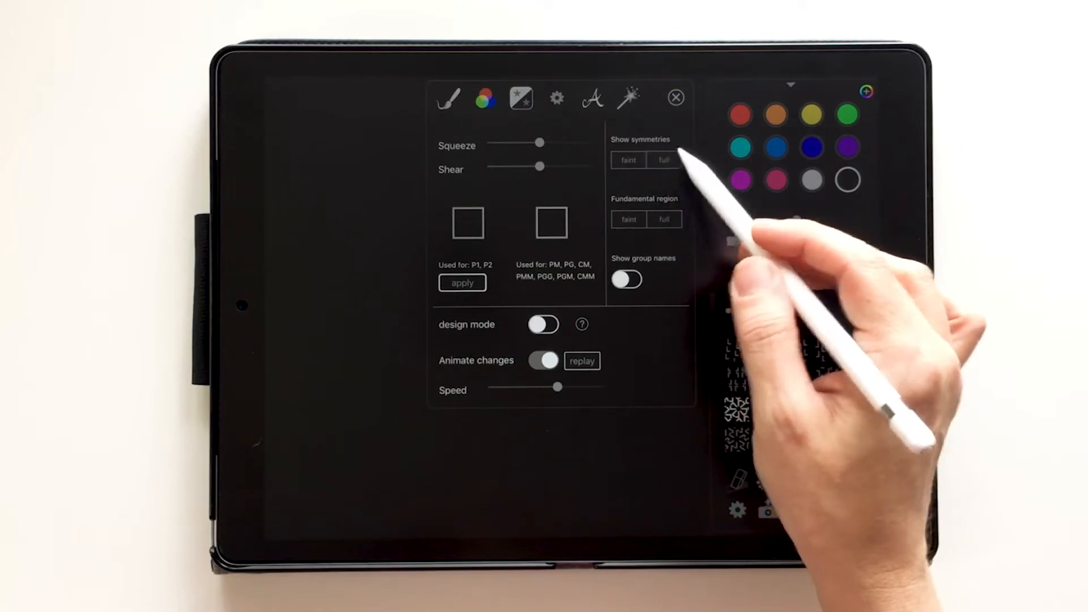
left_click(663, 160)
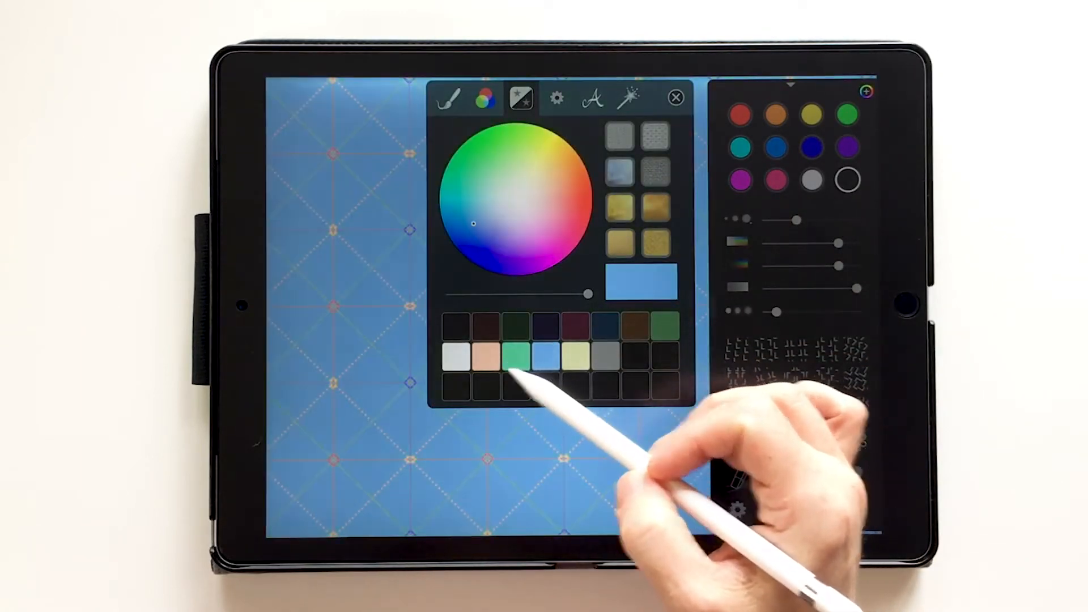
left_click(484, 365)
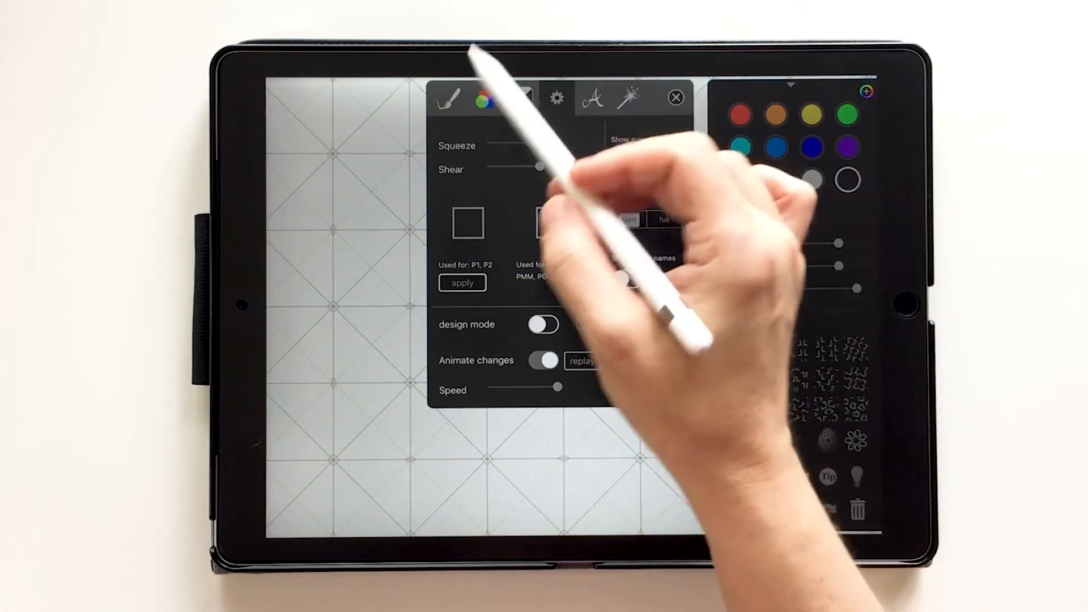
Step: Close the settings popover to reveal the grey canvas with its diagonal symmetry grid
left_click(520, 99)
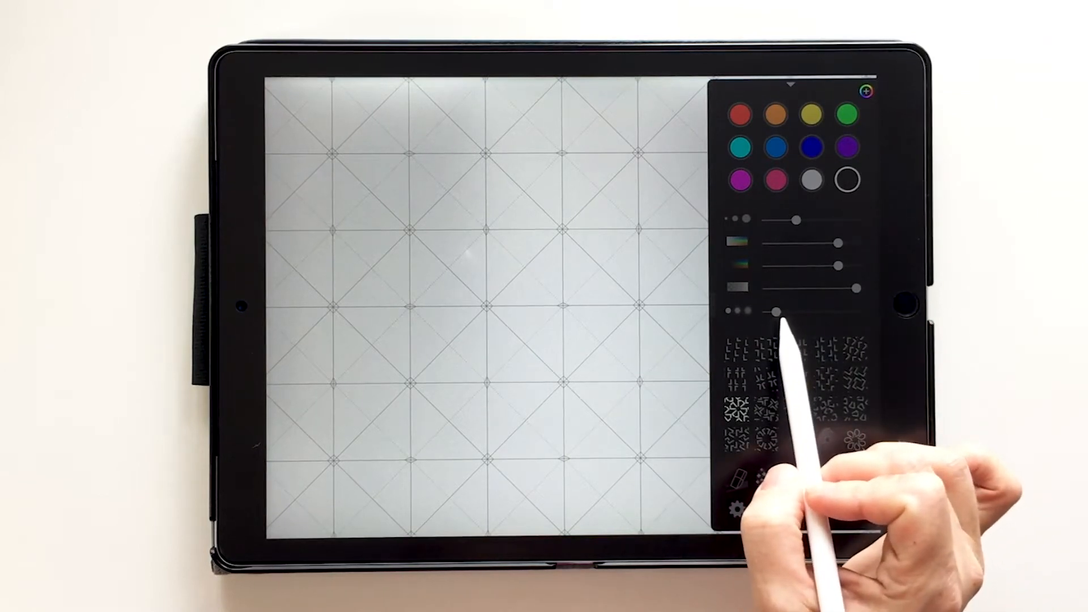
Step: Drag a brush slider in the side panel to adjust the stroke setting
left_click_drag(773, 312, 791, 219)
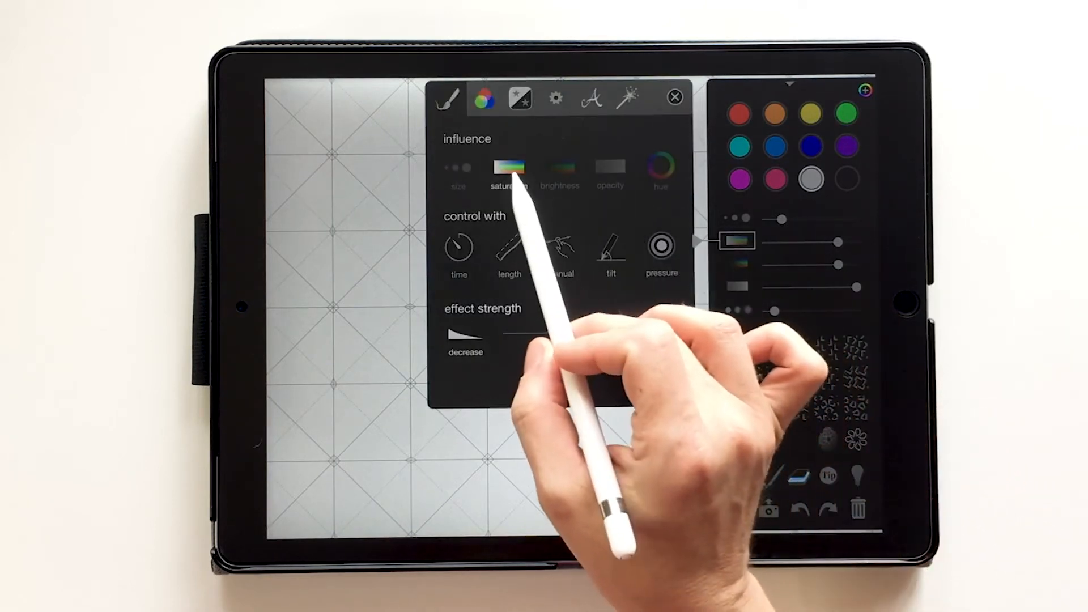
Step: Switch stroke influence through brightness and opacity to saturation, then close brush dynamics
left_click(560, 170)
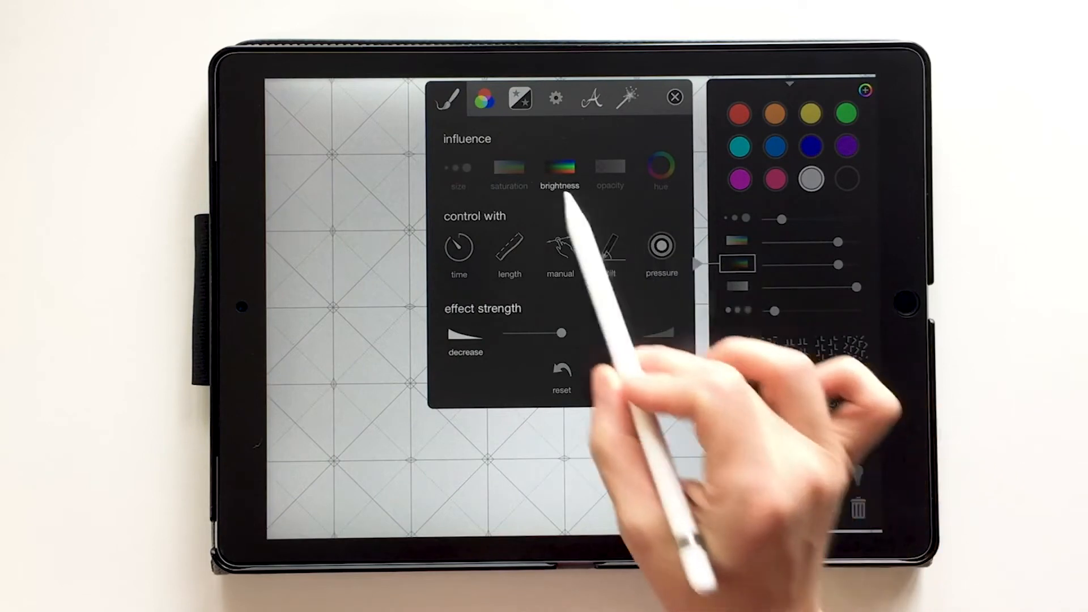
left_click(610, 171)
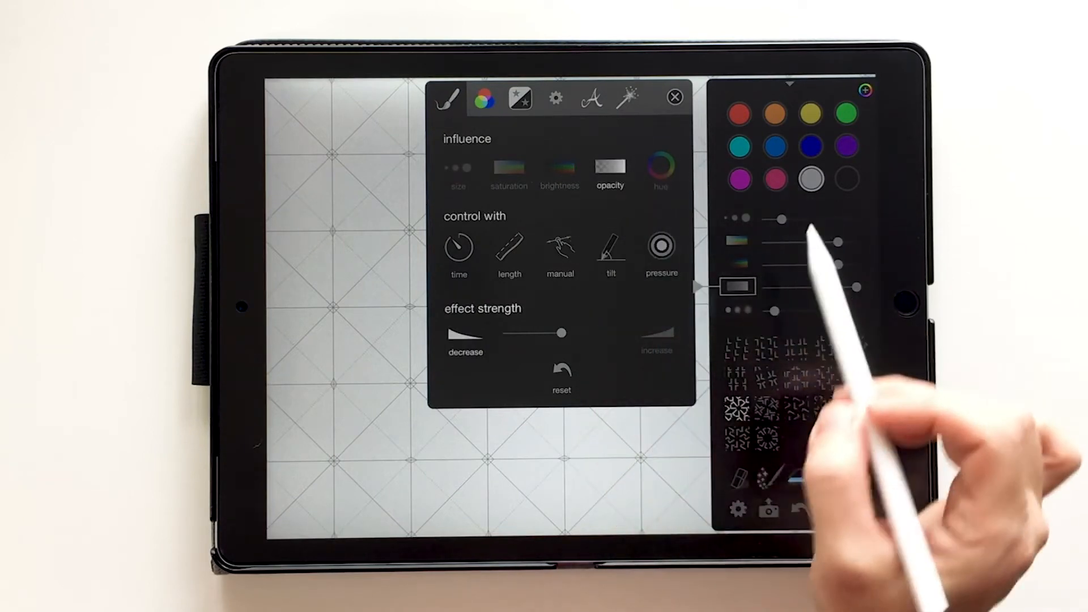
left_click(509, 173)
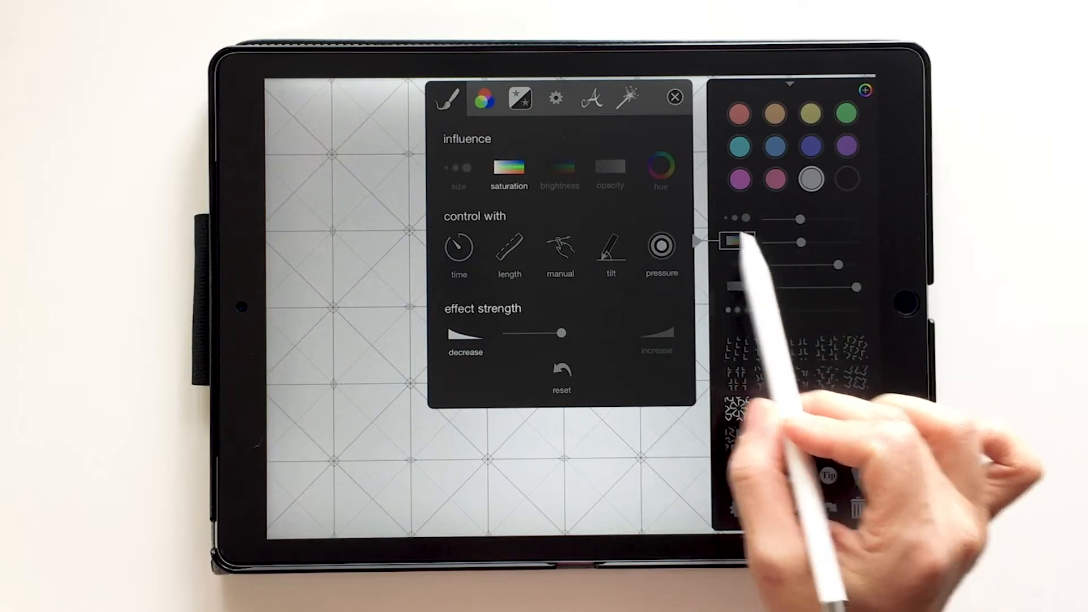
left_click(559, 168)
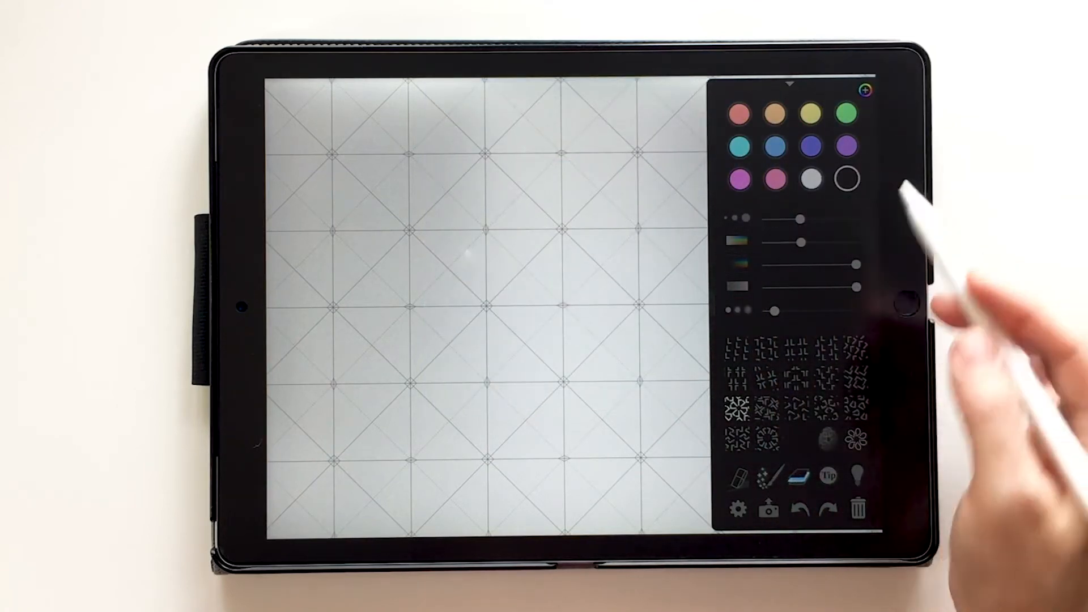
mouse_move(878, 359)
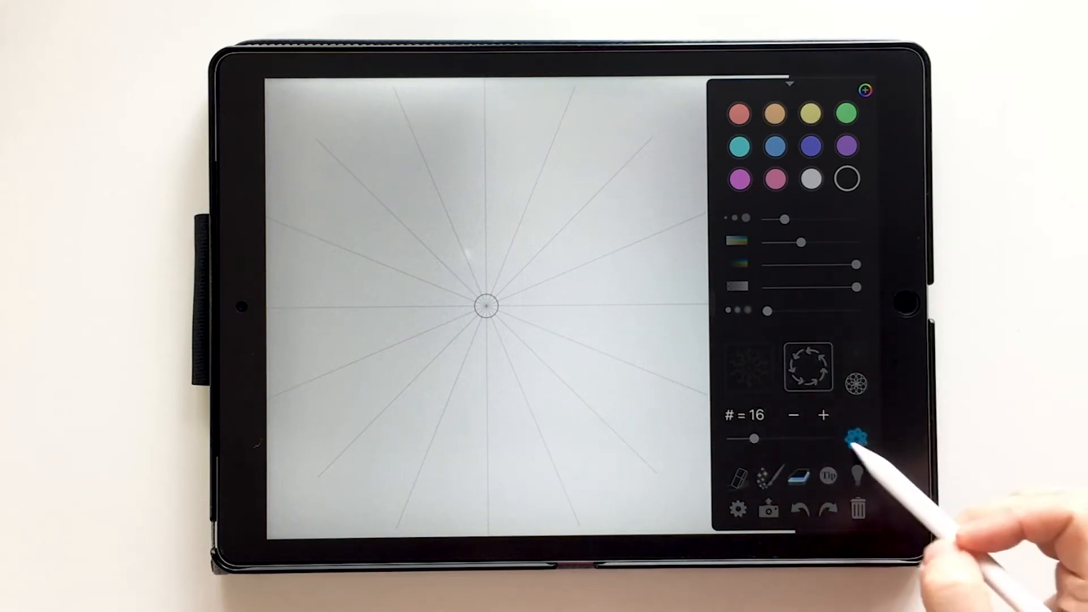
Step: Turn the black daisy rosette into a repeating wallpaper symmetry pattern
left_click(858, 438)
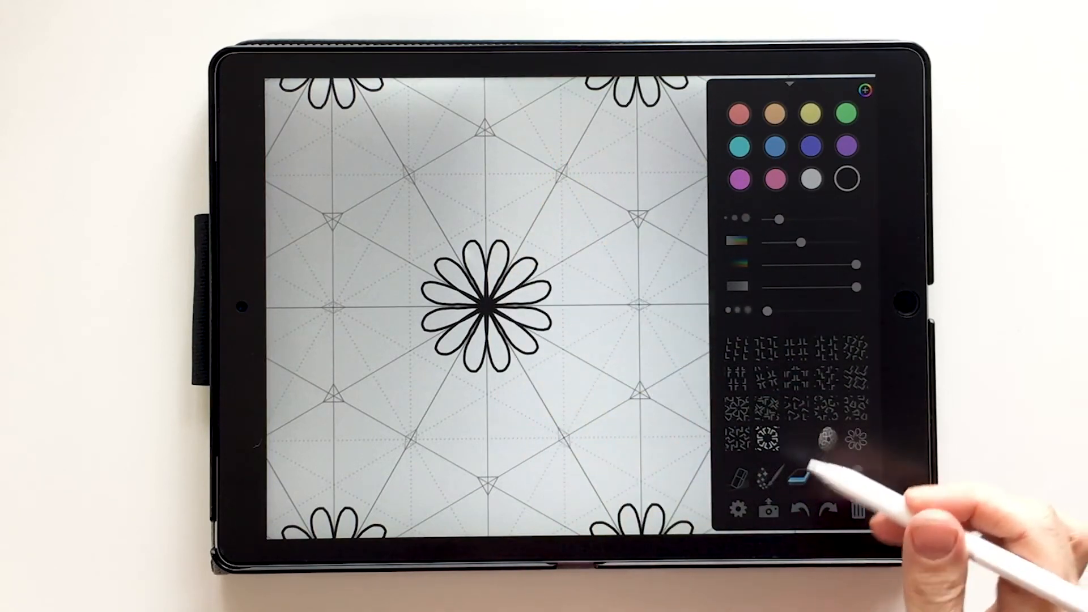
left_click(812, 179)
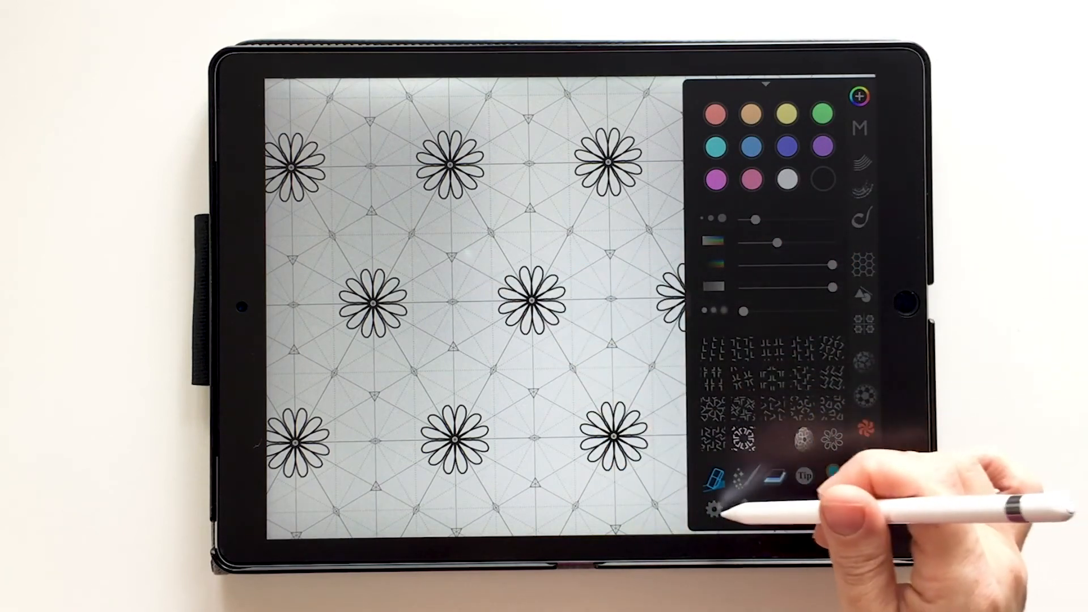
Step: Hide the symmetry guide lines through the general settings popover
left_click(718, 510)
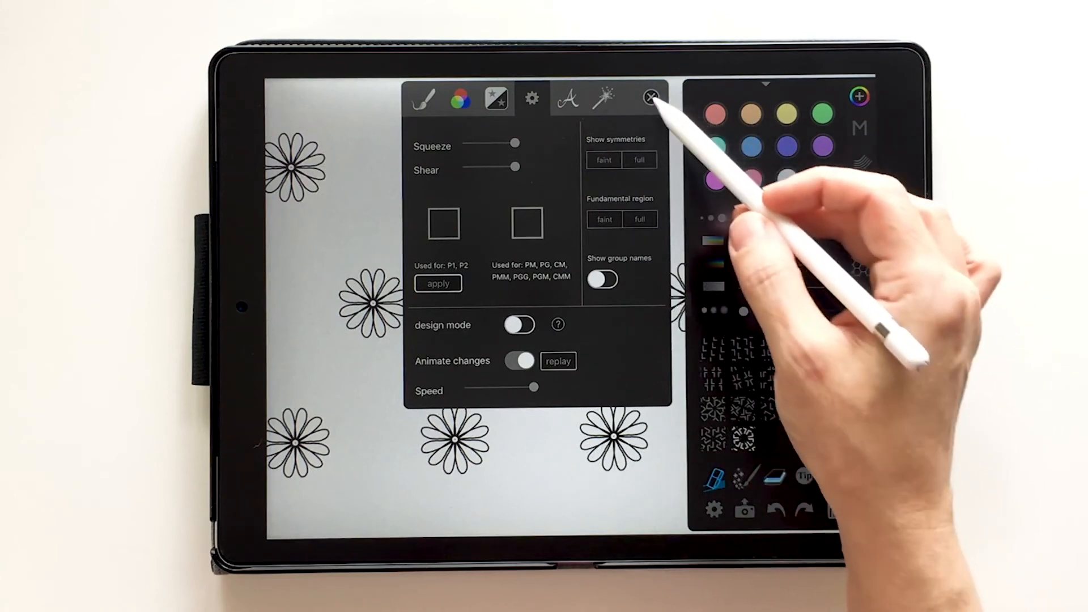
left_click(649, 99)
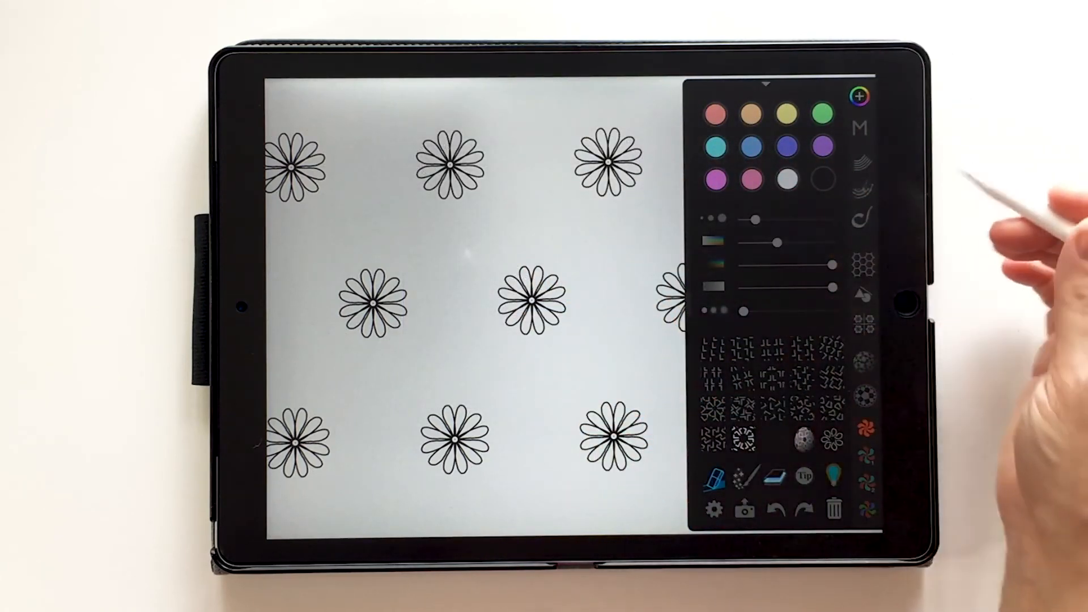
mouse_move(883, 255)
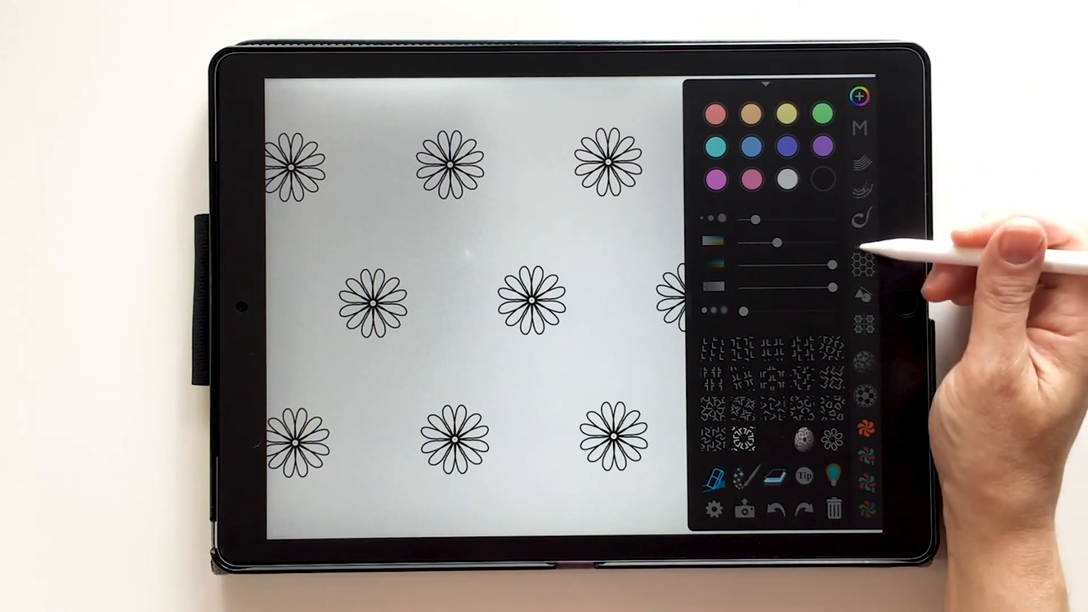